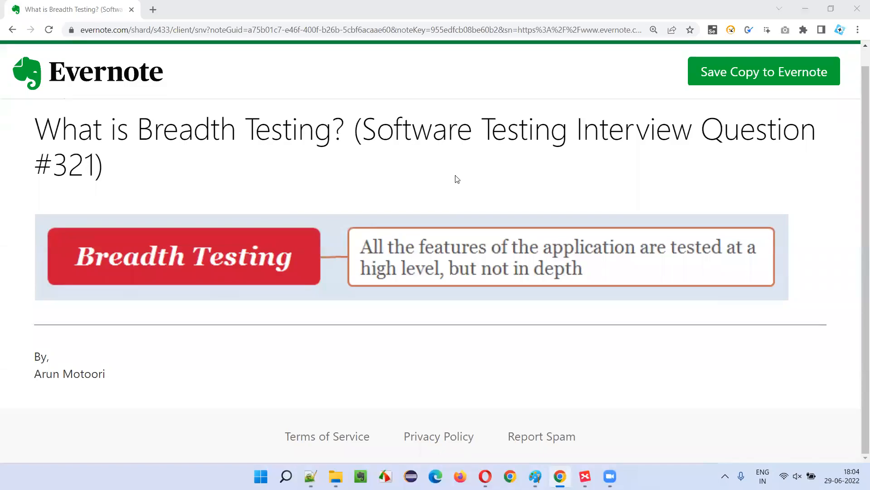
pyautogui.moveTo(439, 153)
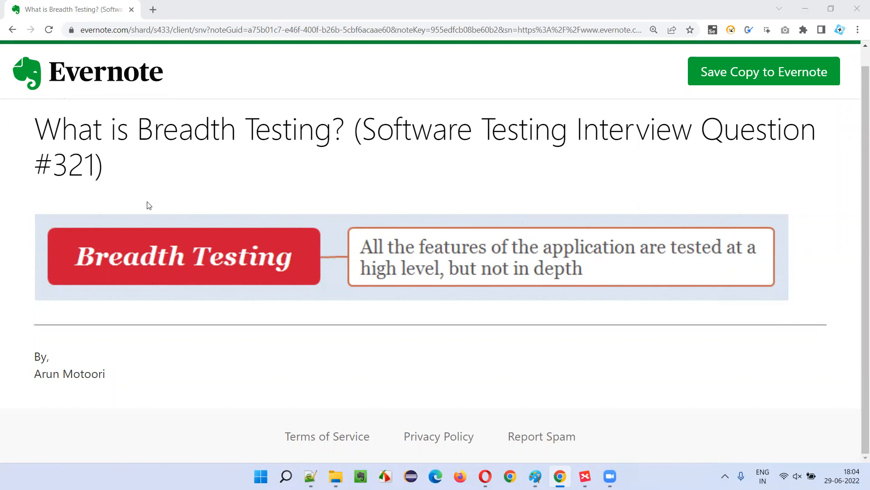
# - Highlight the question number 321 and the word 'Breadth' in the note title, then clear the highlight
pyautogui.doubleClick(72, 165)
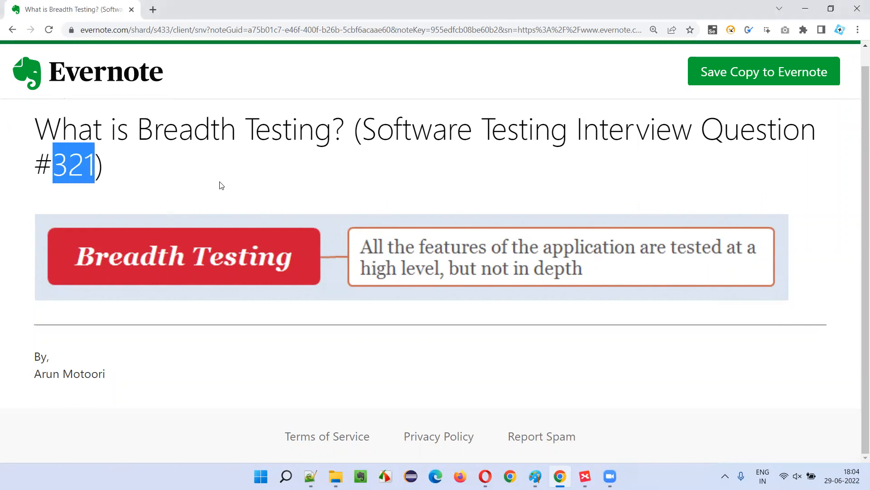
pyautogui.doubleClick(172, 128)
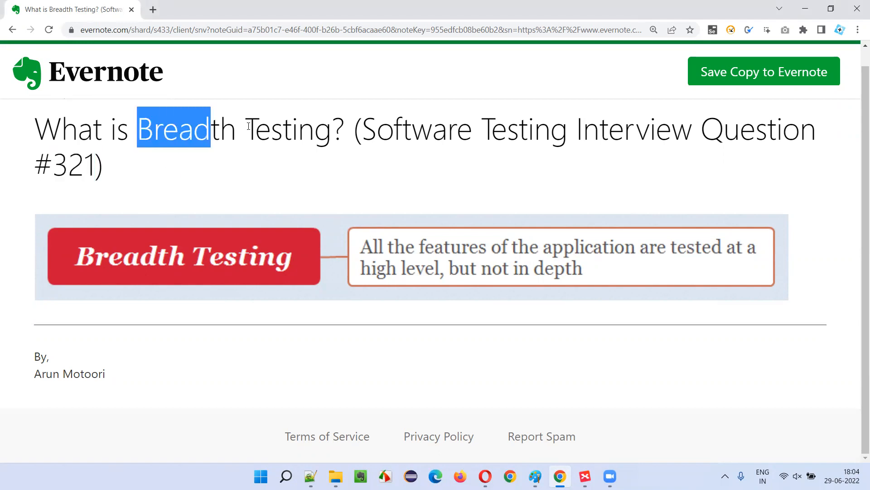
pyautogui.click(556, 372)
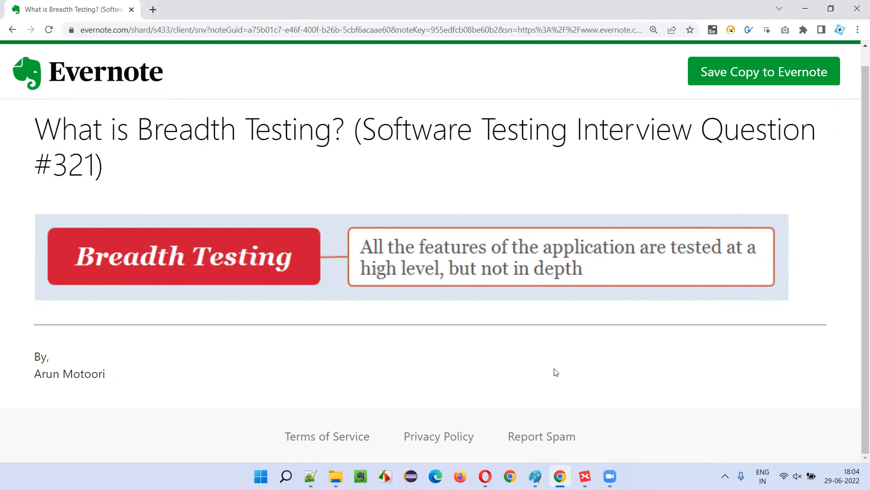
# - Show the Breadth Testing mind map and select its definition topic
pyautogui.click(584, 476)
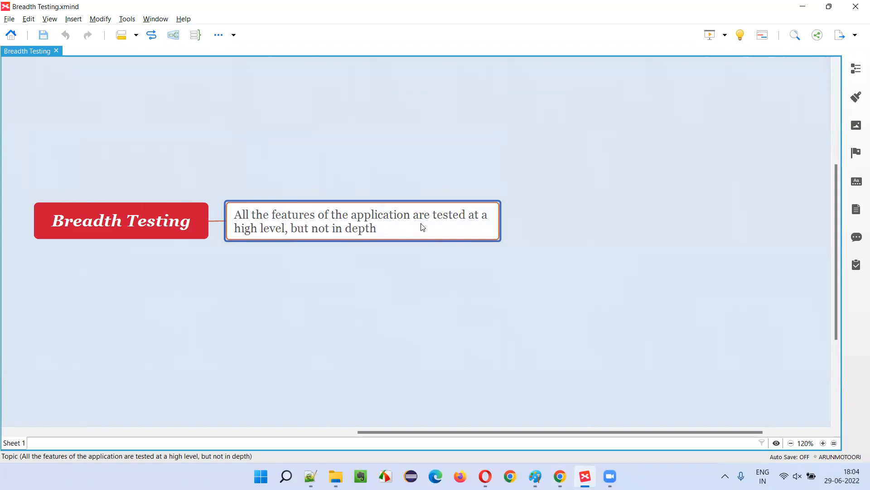
pyautogui.click(121, 220)
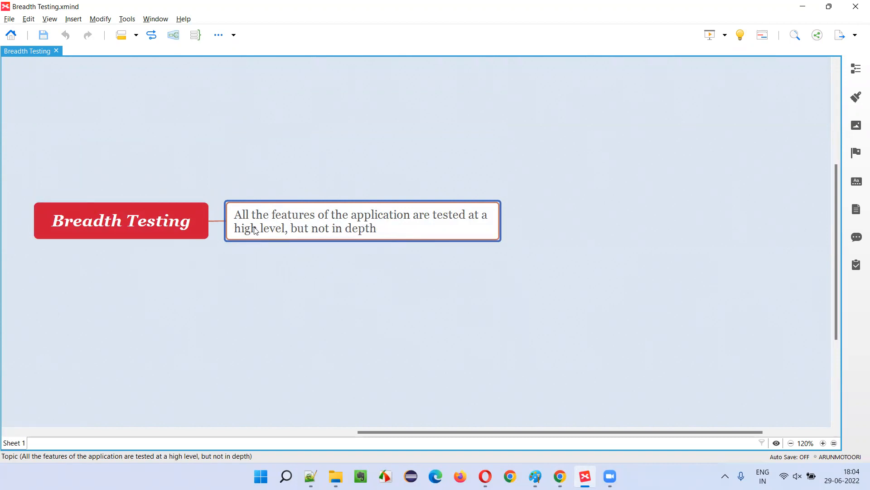
pyautogui.click(121, 221)
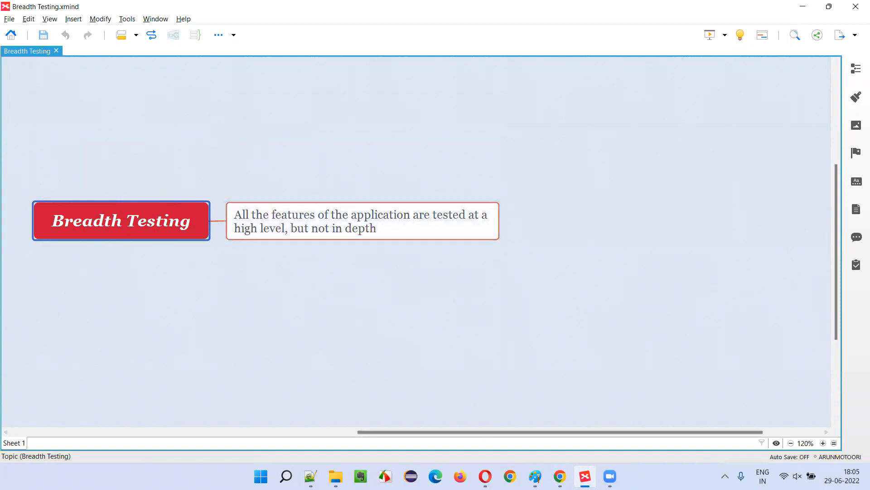
# - Return to the shared Evernote note showing the Breadth Testing diagram and definition
pyautogui.click(559, 476)
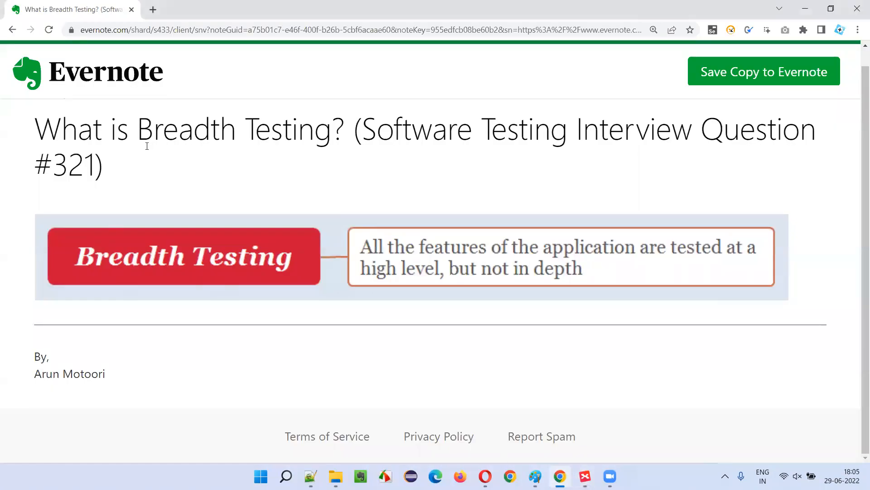
pyautogui.moveTo(293, 171)
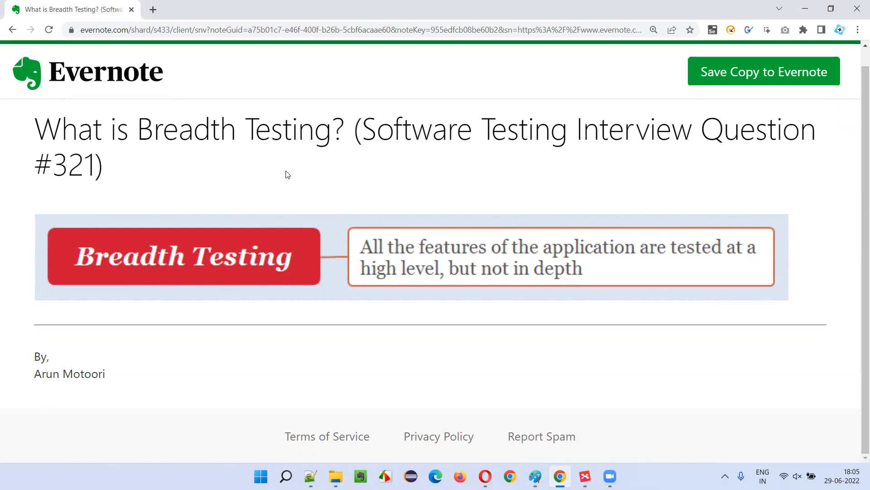
pyautogui.moveTo(663, 192)
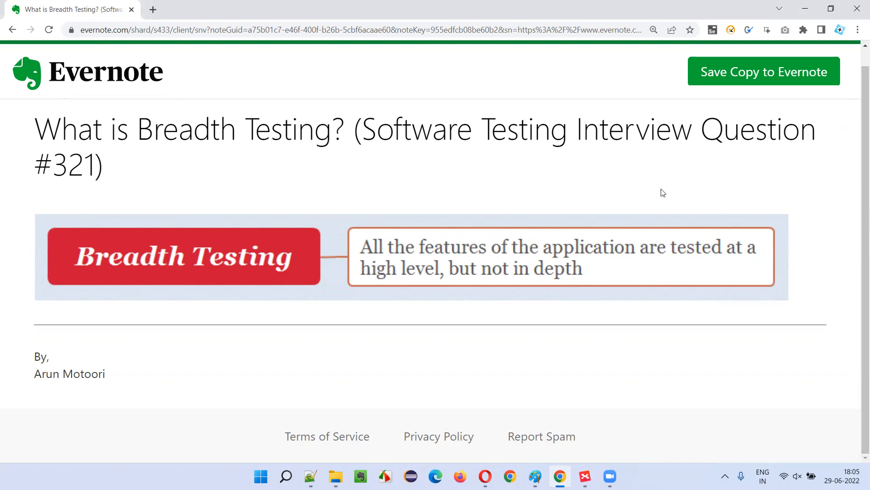